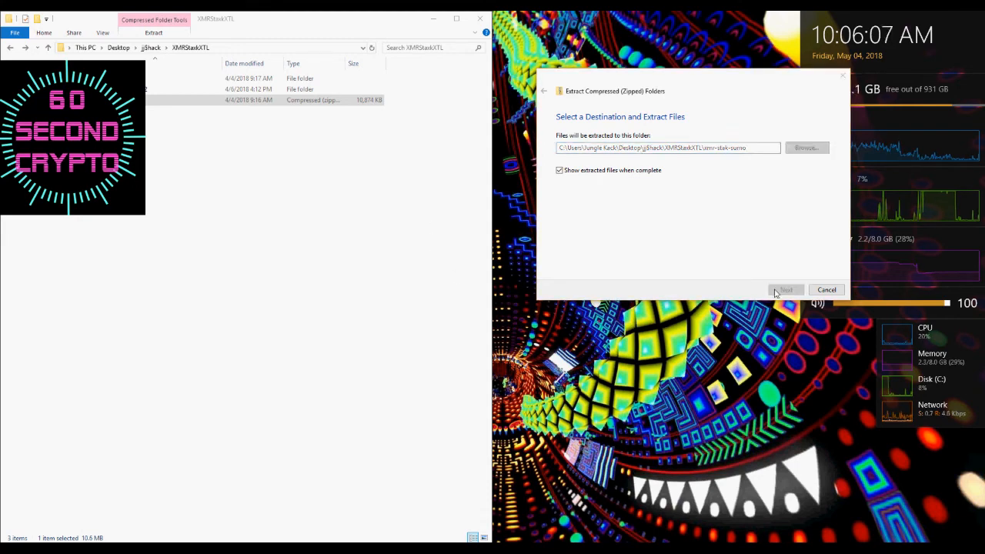
Step: Extract the xmr-stak-win64 archive, launch xmr-stak.exe and begin entering 'sum' for Sumokoin
{"action": "left_click", "coordinate": [785, 289]}
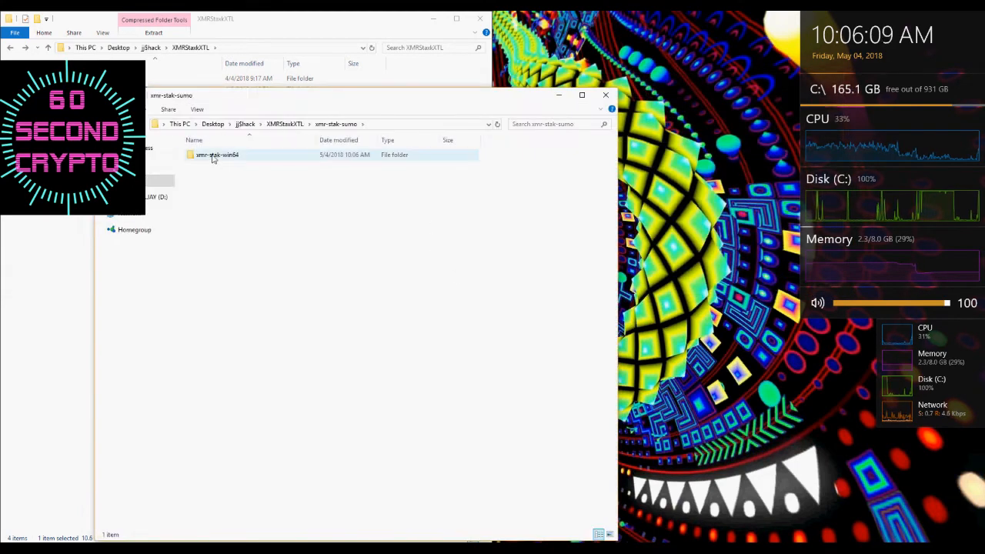
{"action": "double_click", "coordinate": [218, 154]}
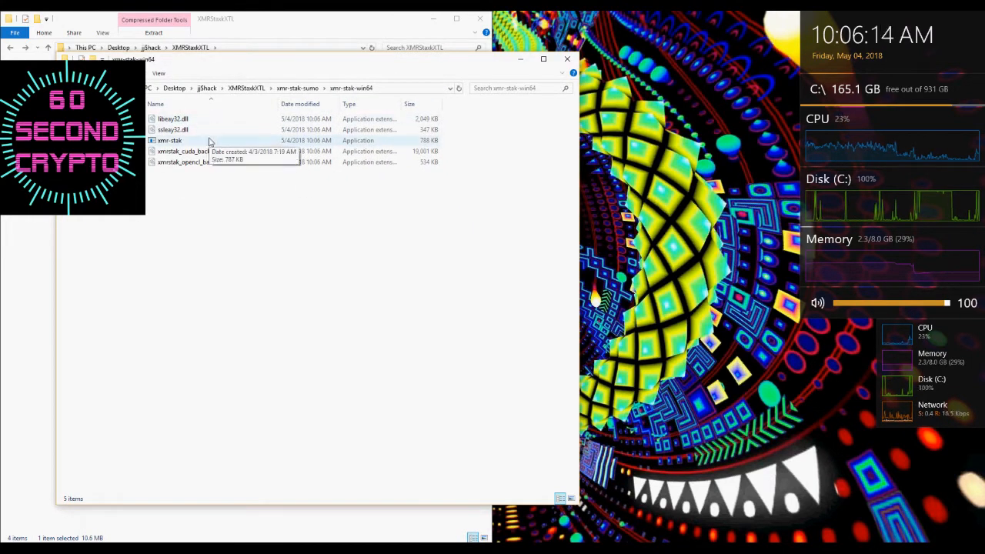
{"action": "left_click", "coordinate": [169, 140]}
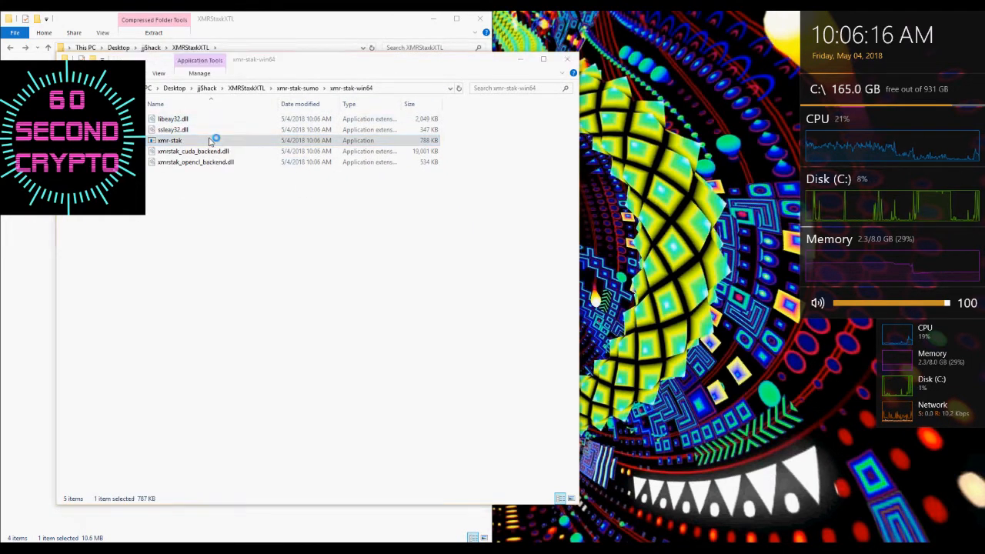
{"action": "double_click", "coordinate": [169, 140]}
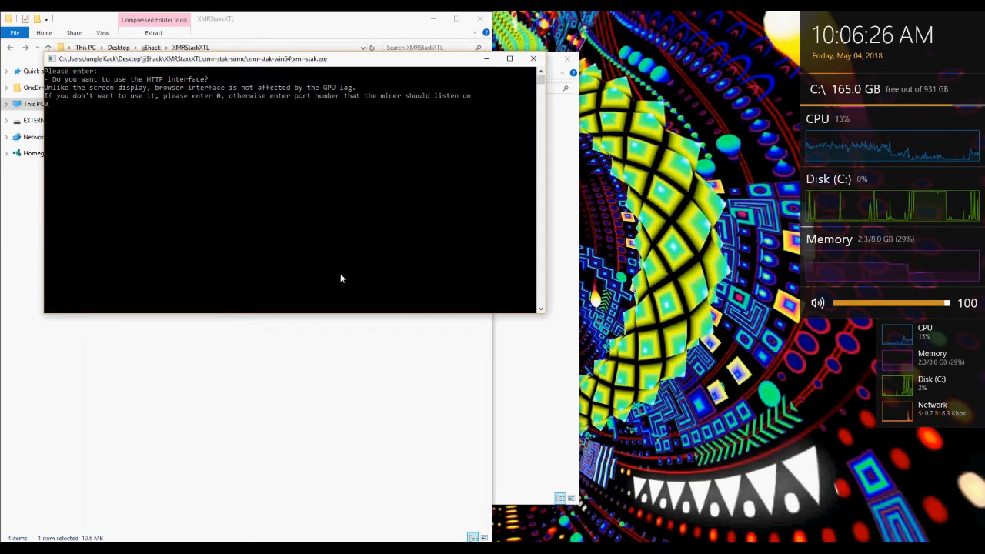
{"action": "type", "text": "sumokoin.com/#getting_started"}
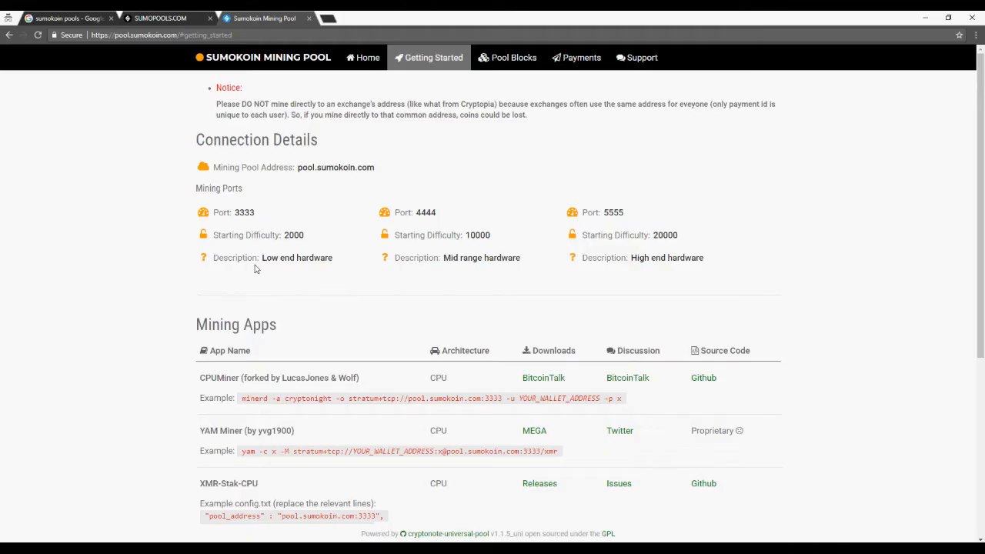
{"action": "mouse_move", "coordinate": [609, 105]}
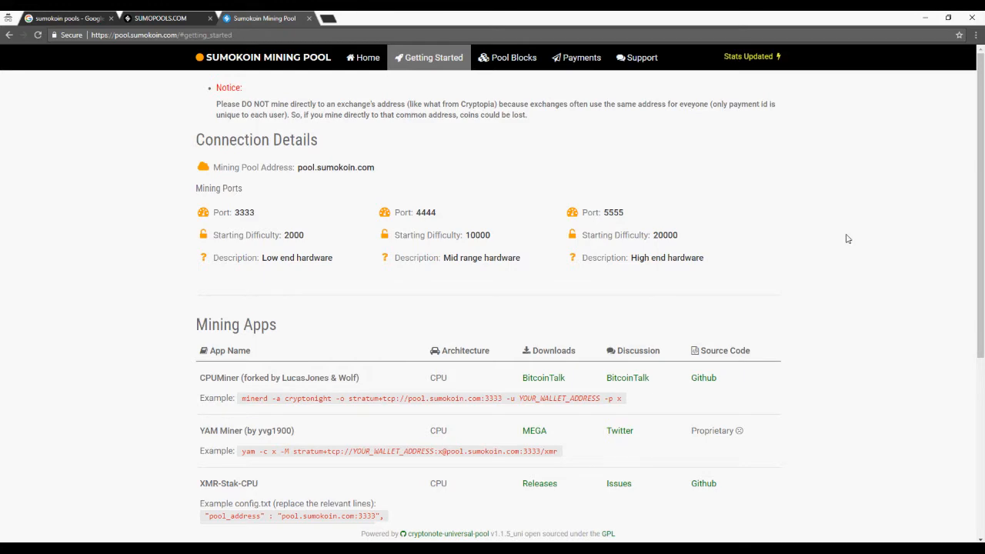
Step: Enter pool.sumokoin.com:3333 as the pool address from the Getting Started page, then switch to TradeOgre
{"action": "scroll", "scroll_direction": "down", "scroll_amount": 3}
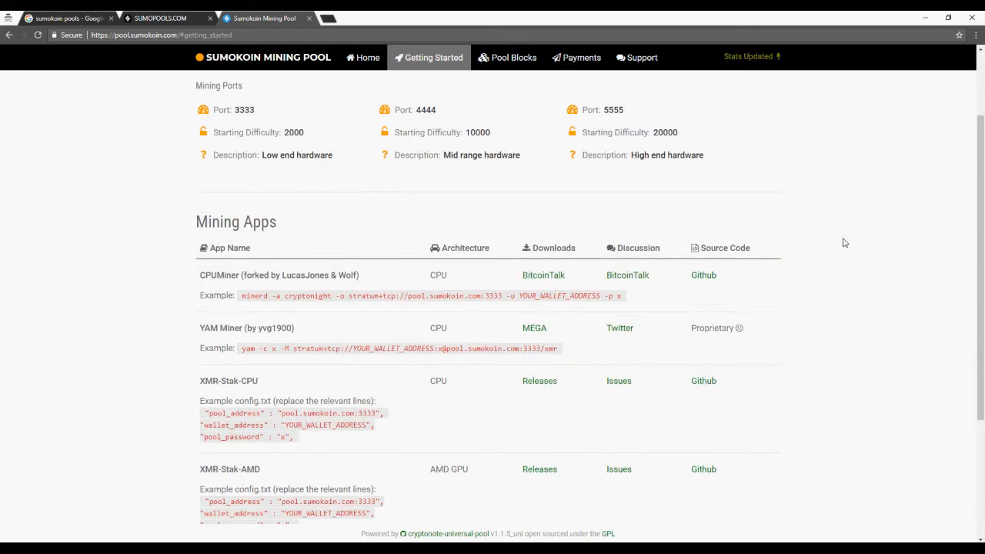
{"action": "scroll", "scroll_direction": "down", "scroll_amount": 3}
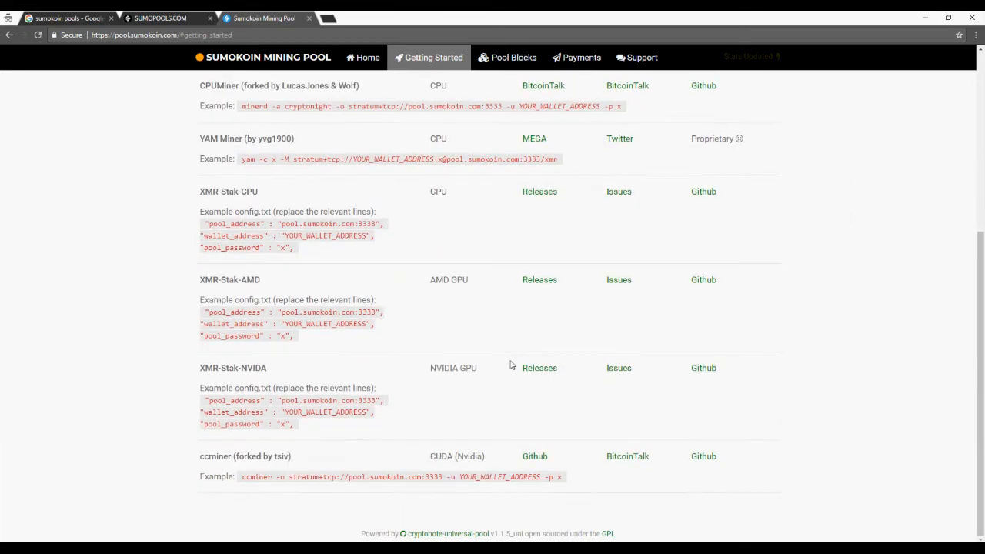
{"action": "mouse_move", "coordinate": [283, 385]}
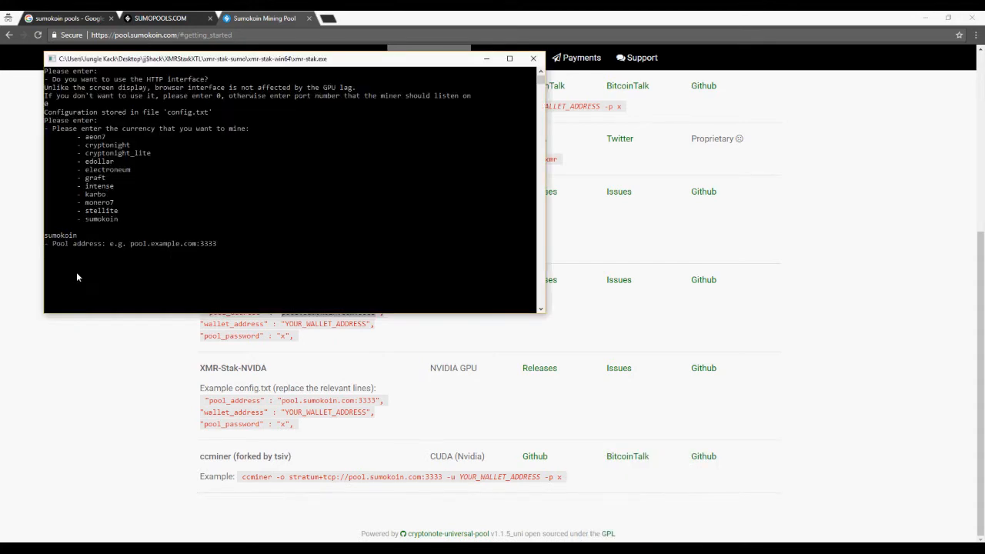
{"action": "type", "text": "pool.sumokoin.com:3333"}
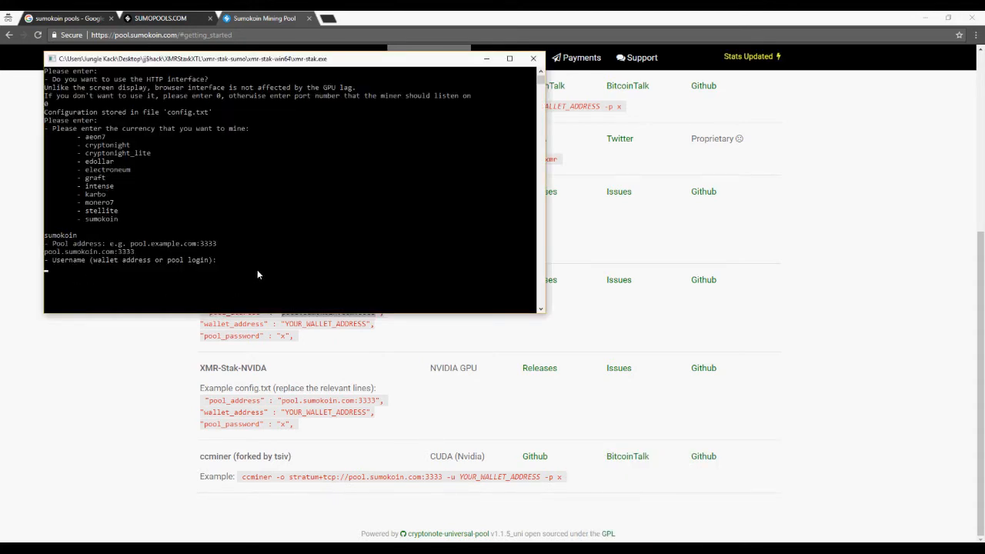
{"action": "left_click", "coordinate": [366, 19]}
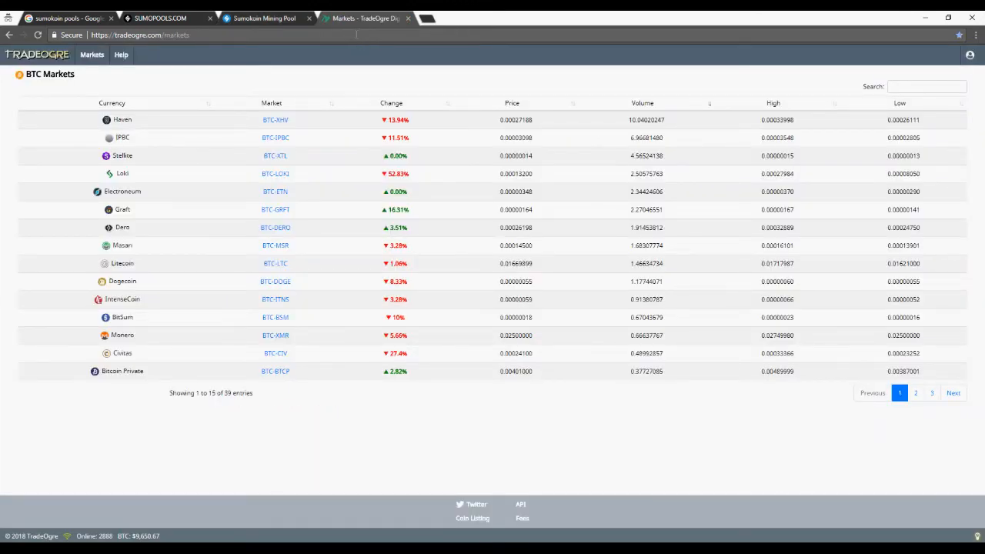
{"action": "mouse_move", "coordinate": [969, 55]}
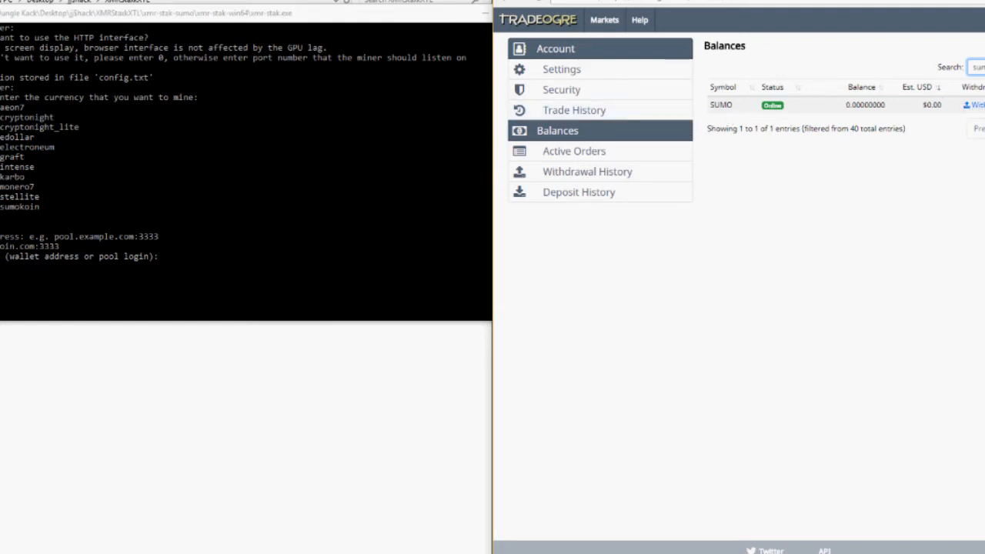
Step: Show the SUMO deposit address in TradeOgre Balances and copy it
{"action": "left_click", "coordinate": [976, 104]}
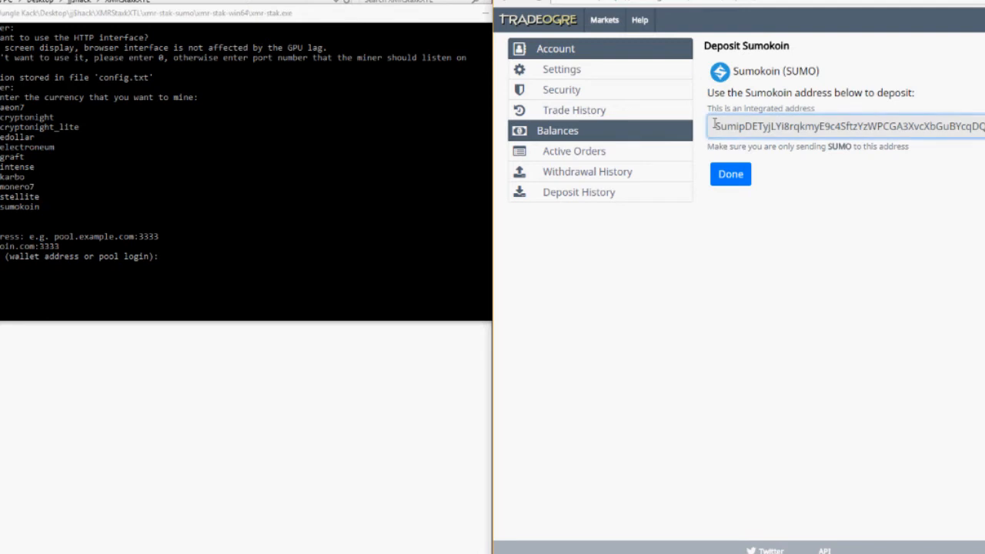
{"action": "right_click", "coordinate": [847, 126]}
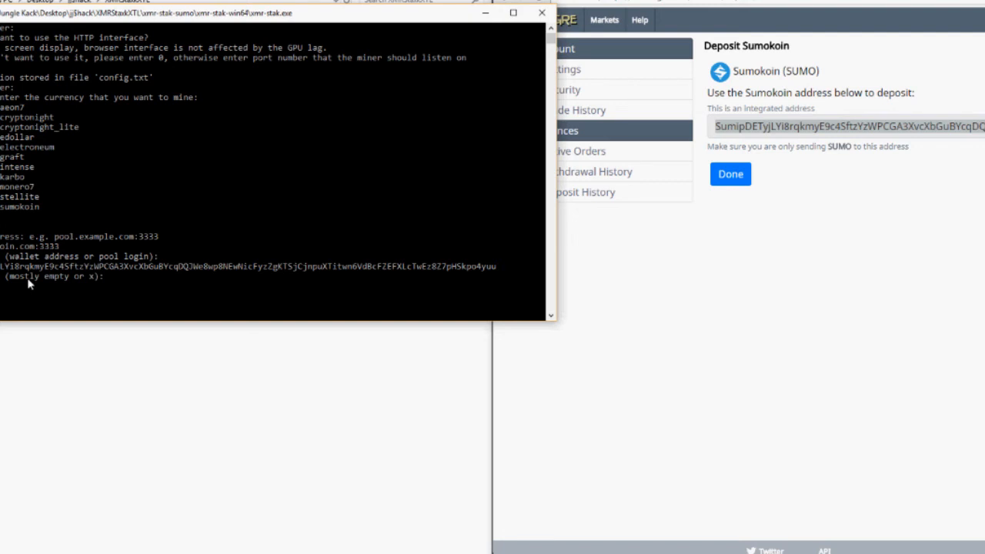
Step: Confirm the pasted deposit address as username and leave the pool password empty
{"action": "key", "text": "enter"}
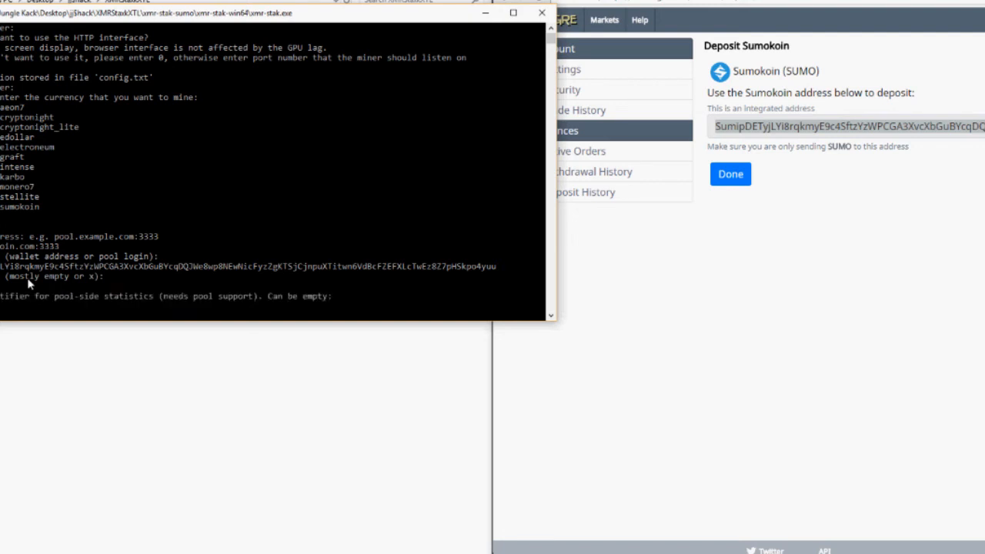